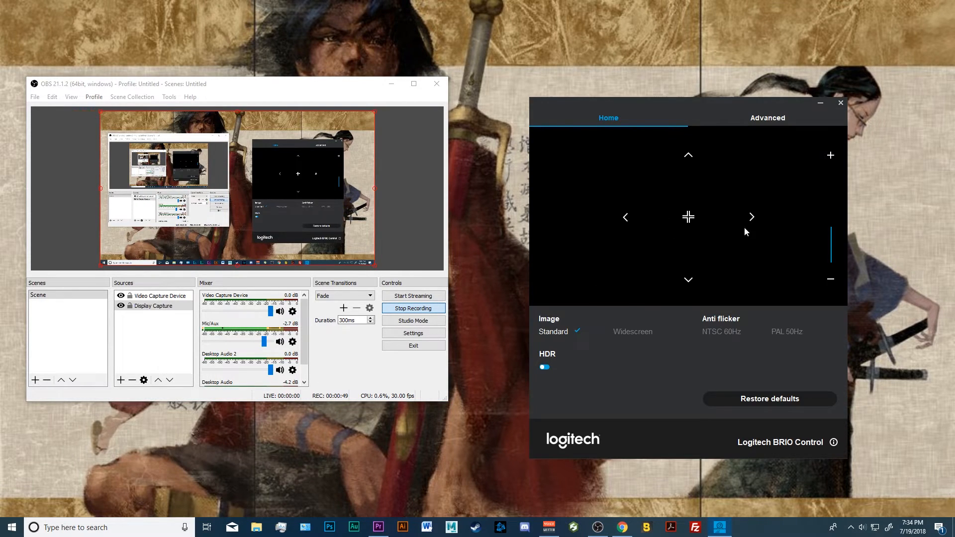
{"action": "mouse_move", "coordinate": [722, 315]}
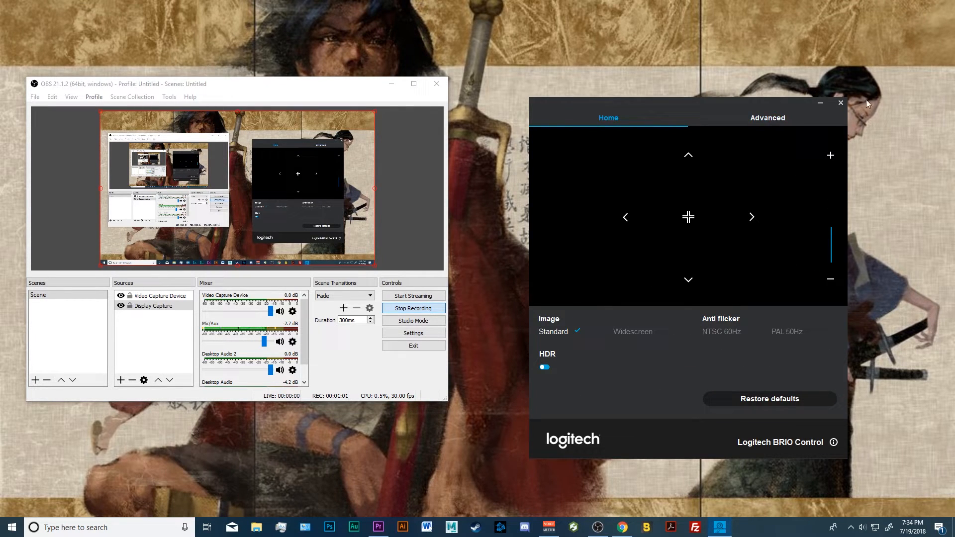
Close the Logitech Camera Settings window showing the blank BRIO preview.
{"action": "left_click", "coordinate": [840, 102]}
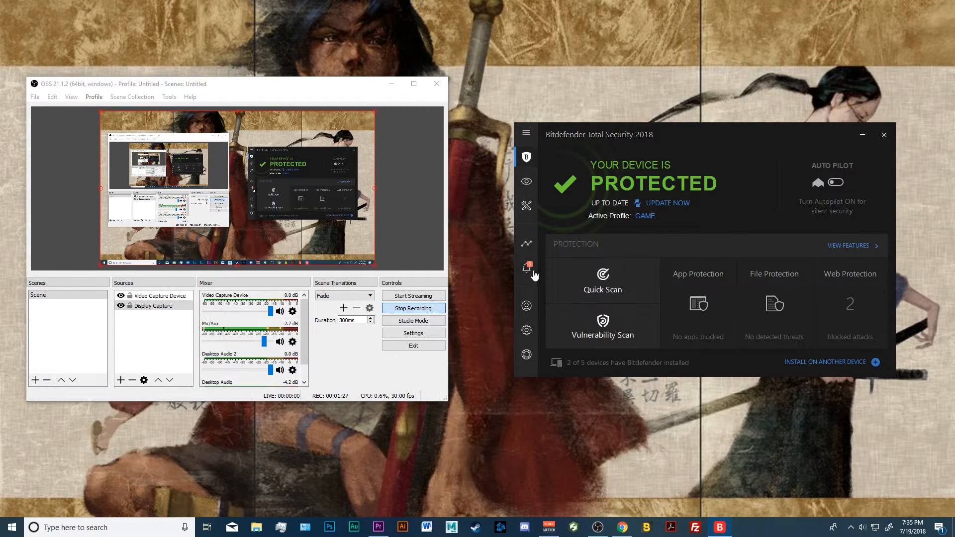
Open Bitdefender's Notifications list from the bell icon in the sidebar.
{"action": "left_click", "coordinate": [525, 267]}
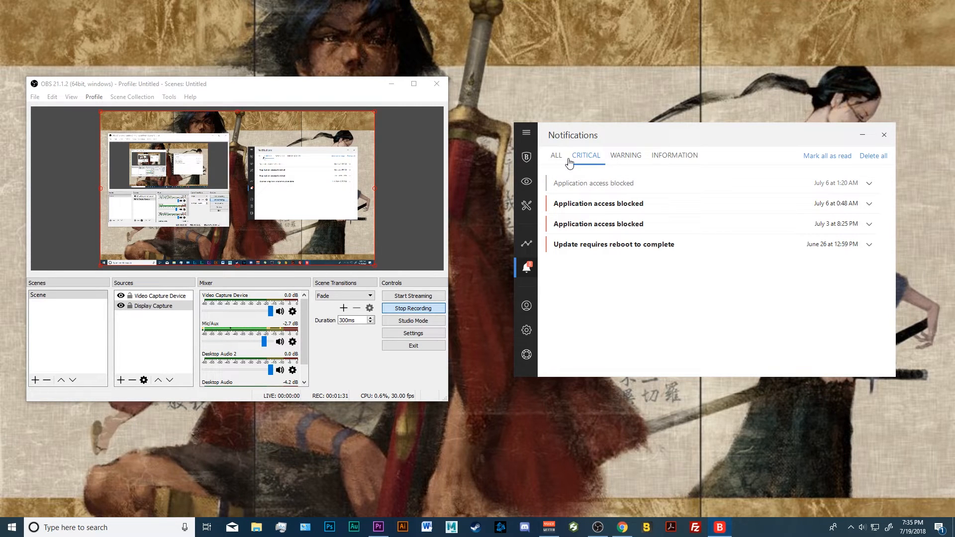
Show all notifications and open Webcam Protection from the blocked Camera Settings alert.
{"action": "left_click", "coordinate": [555, 154]}
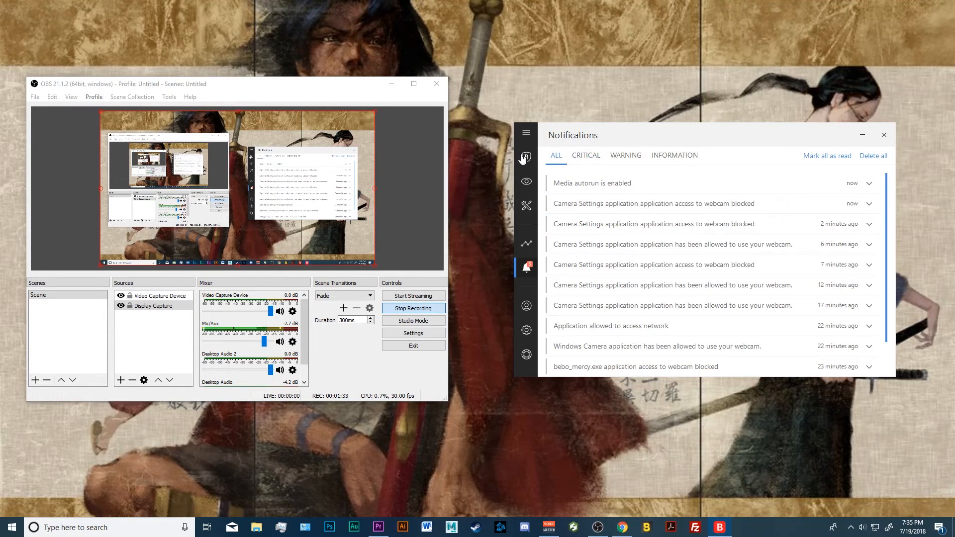
{"action": "mouse_move", "coordinate": [573, 182]}
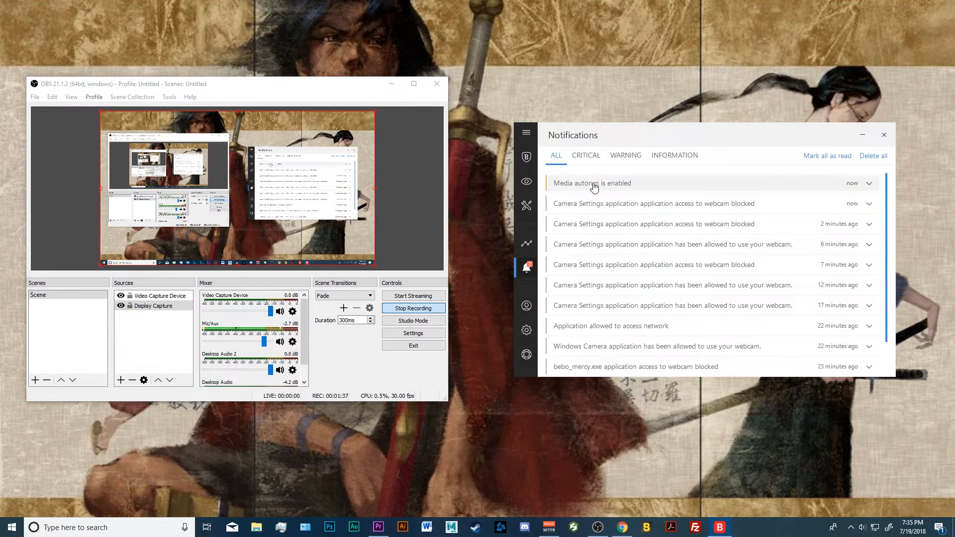
{"action": "mouse_move", "coordinate": [633, 207]}
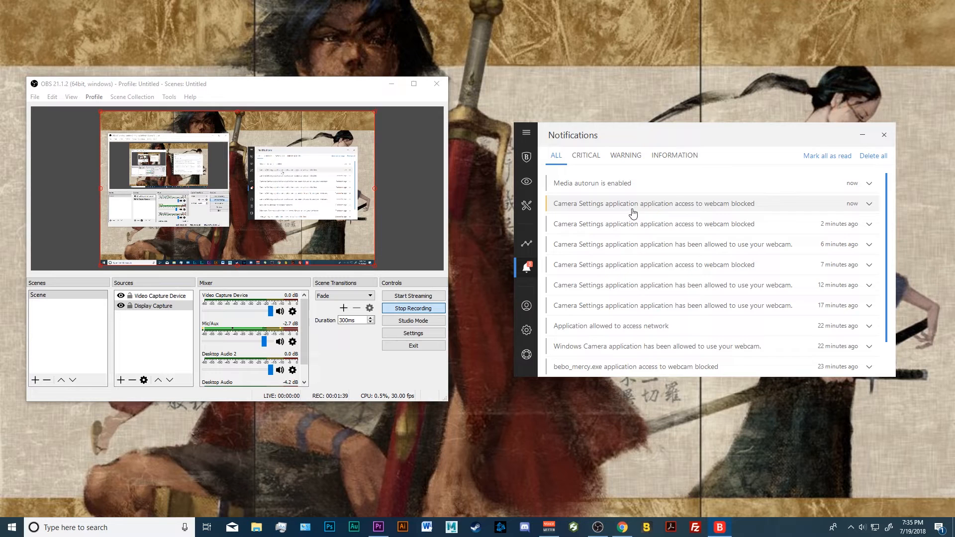
{"action": "mouse_move", "coordinate": [548, 265]}
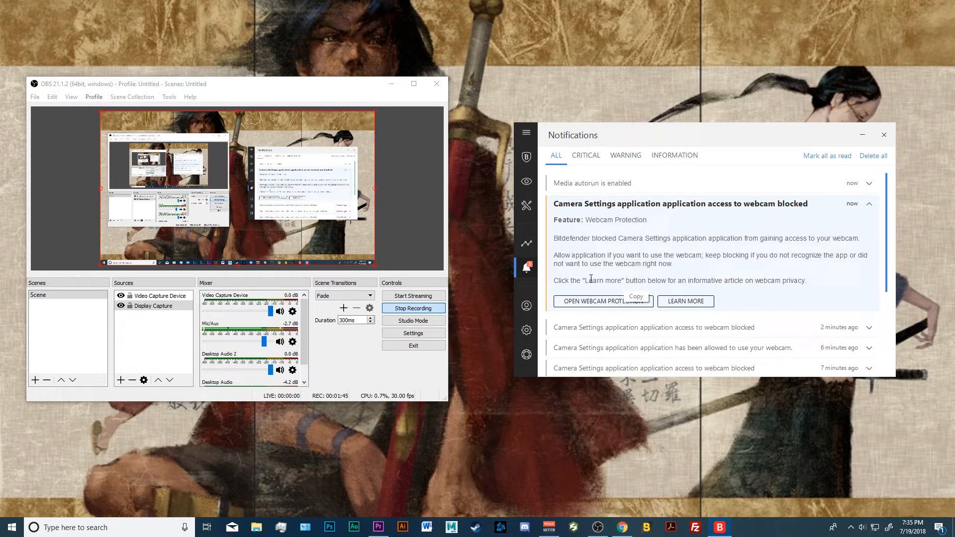
{"action": "left_click", "coordinate": [602, 300]}
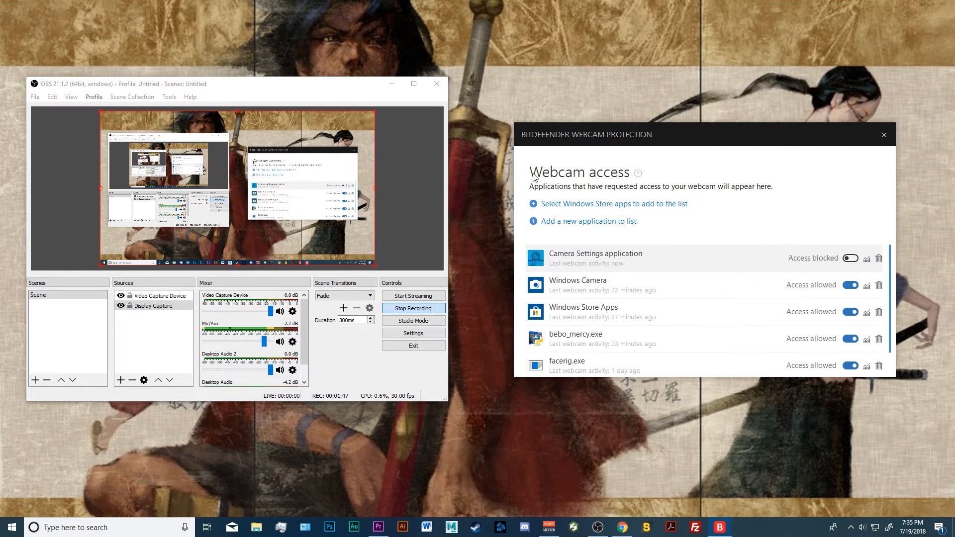
{"action": "mouse_move", "coordinate": [724, 245]}
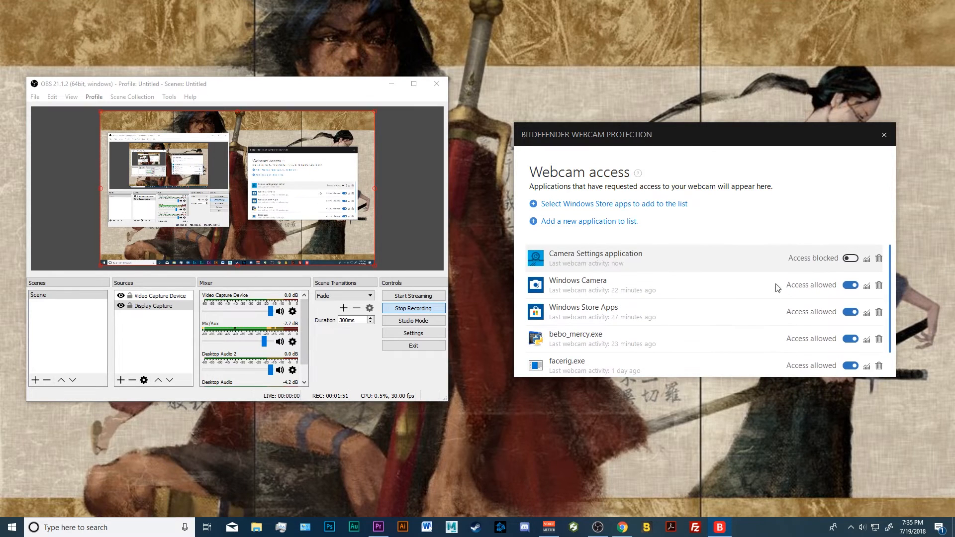
{"action": "mouse_move", "coordinate": [831, 263]}
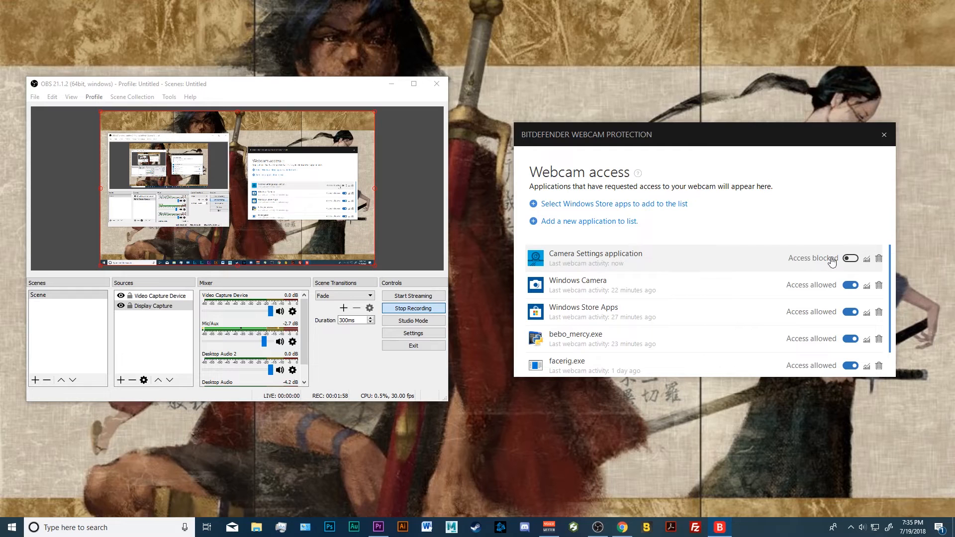
Switch Camera Settings application from Access blocked to Access allowed.
{"action": "left_click", "coordinate": [849, 258]}
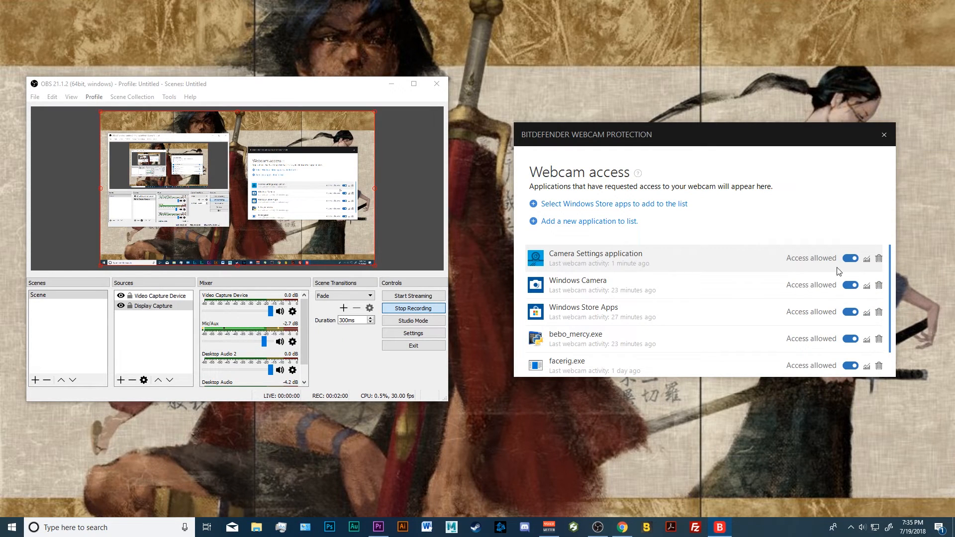
{"action": "mouse_move", "coordinate": [611, 233]}
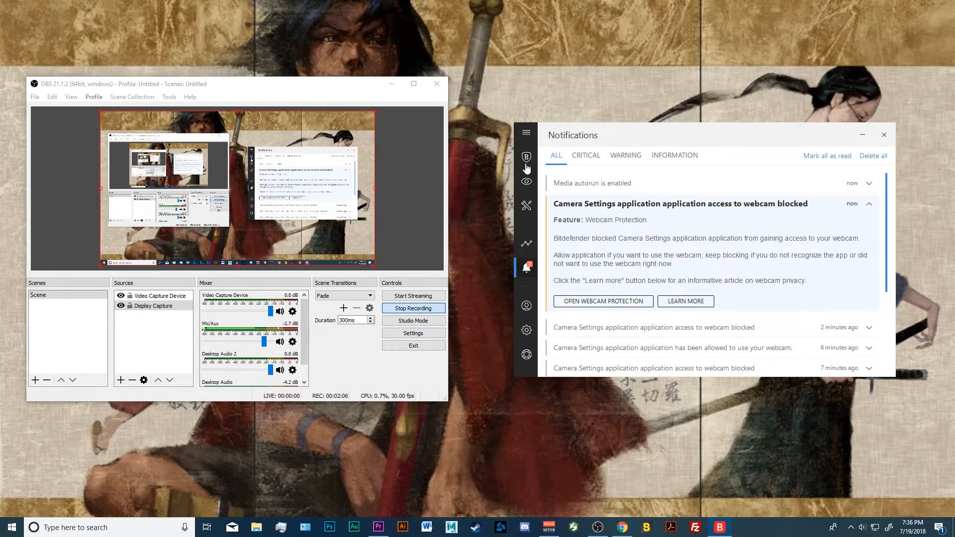
Return to the Bitdefender dashboard and close the application window.
{"action": "left_click", "coordinate": [525, 157]}
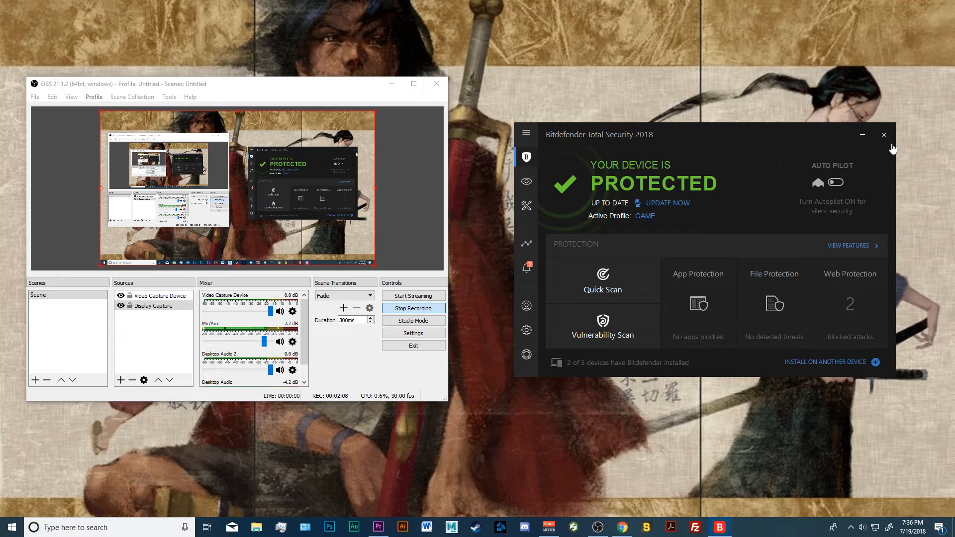
{"action": "left_click", "coordinate": [883, 135]}
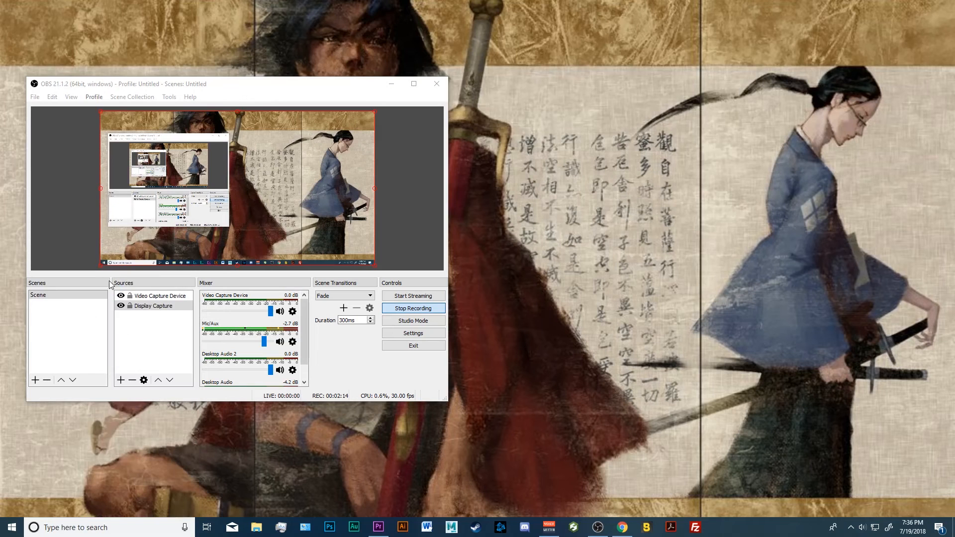
{"action": "mouse_move", "coordinate": [140, 273]}
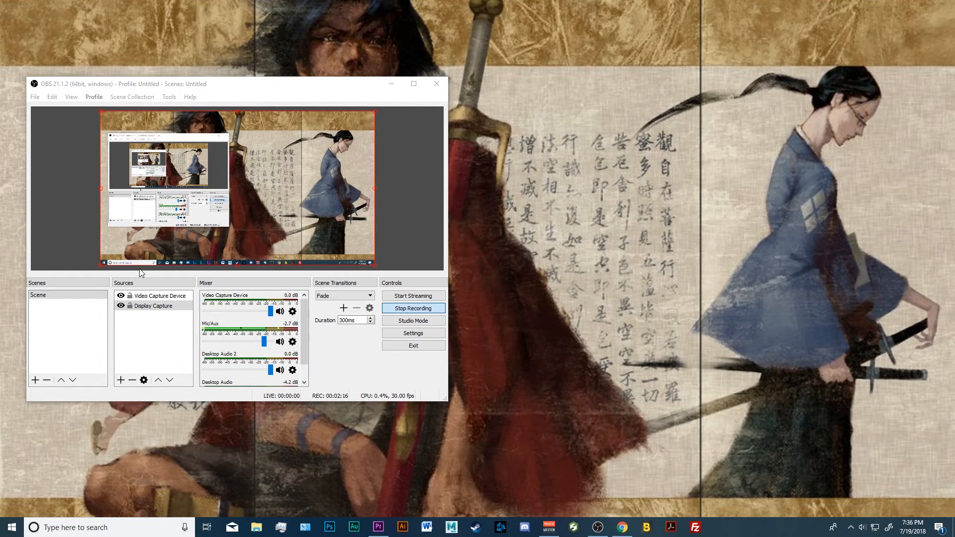